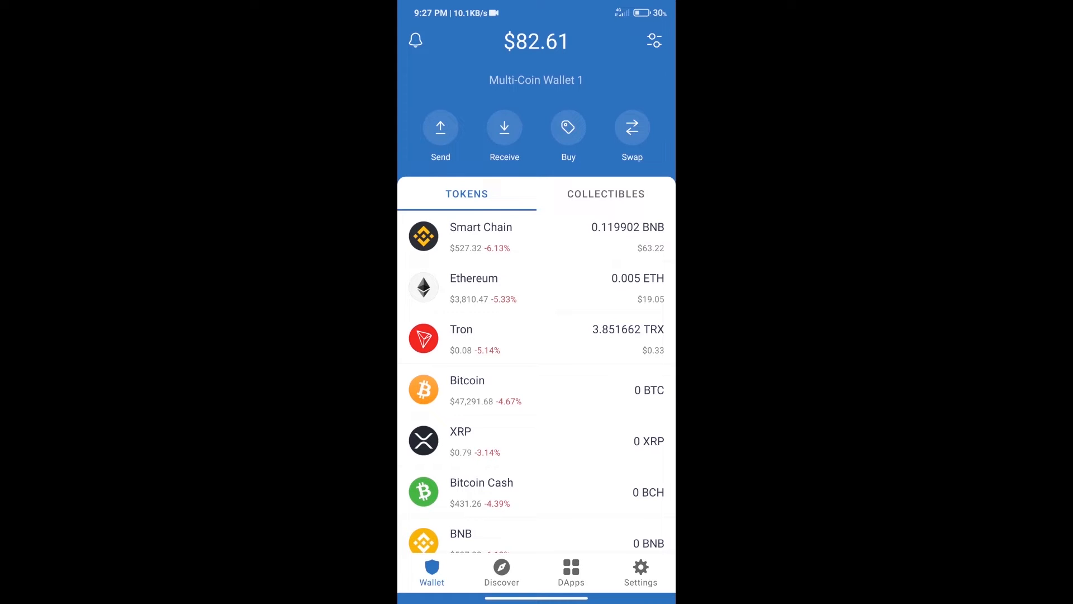
# - Search the token list for 'bn' and pick the BNB token
pyautogui.click(567, 127)
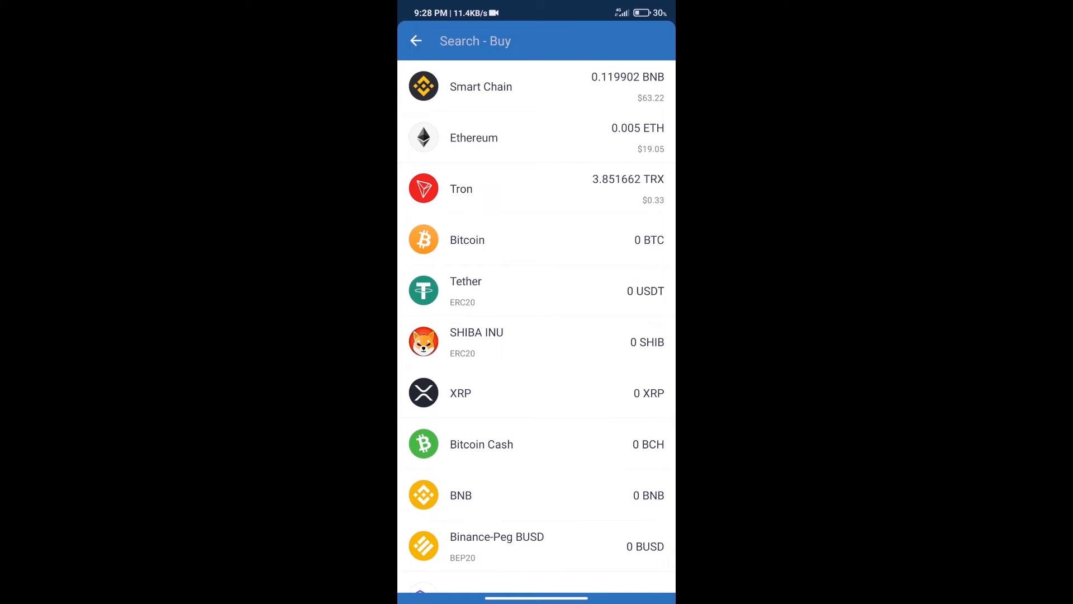
pyautogui.write('bnb')
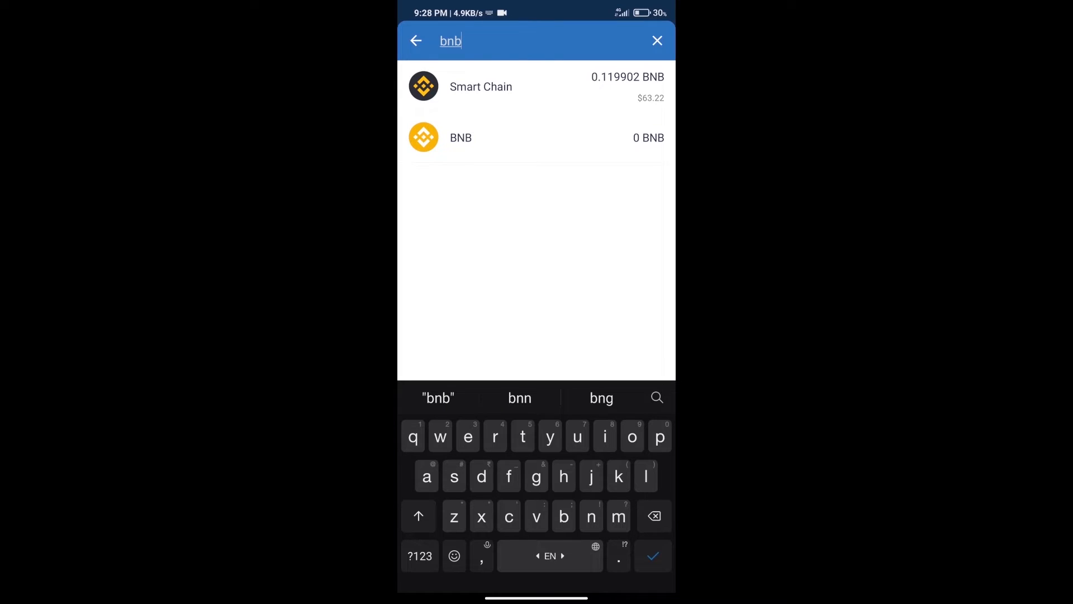
pyautogui.click(460, 136)
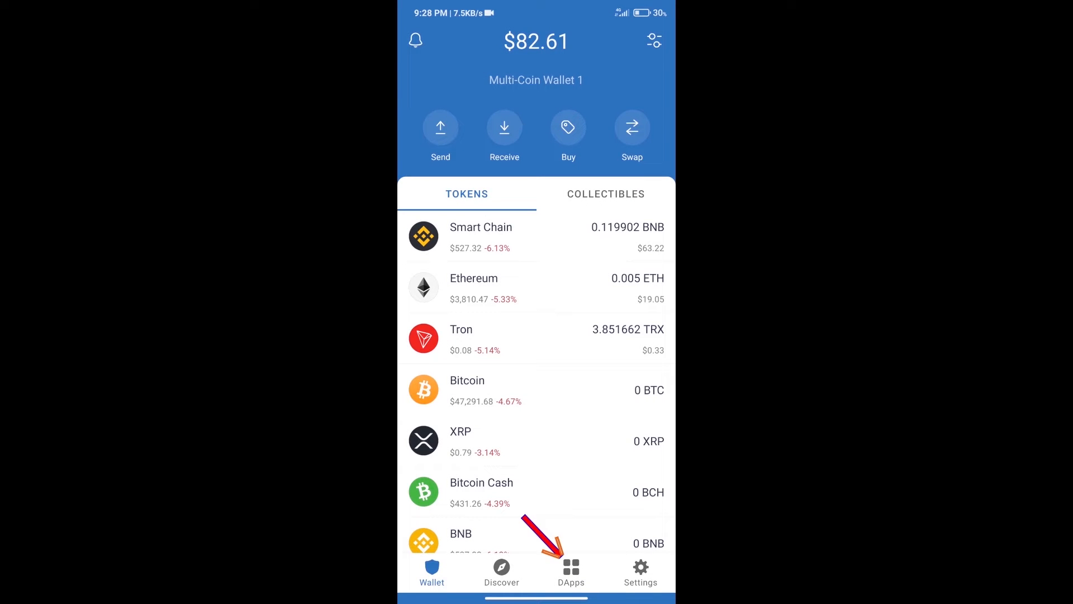
# - Launch PancakeSwap from the Popular section of the DApps browser
pyautogui.click(570, 566)
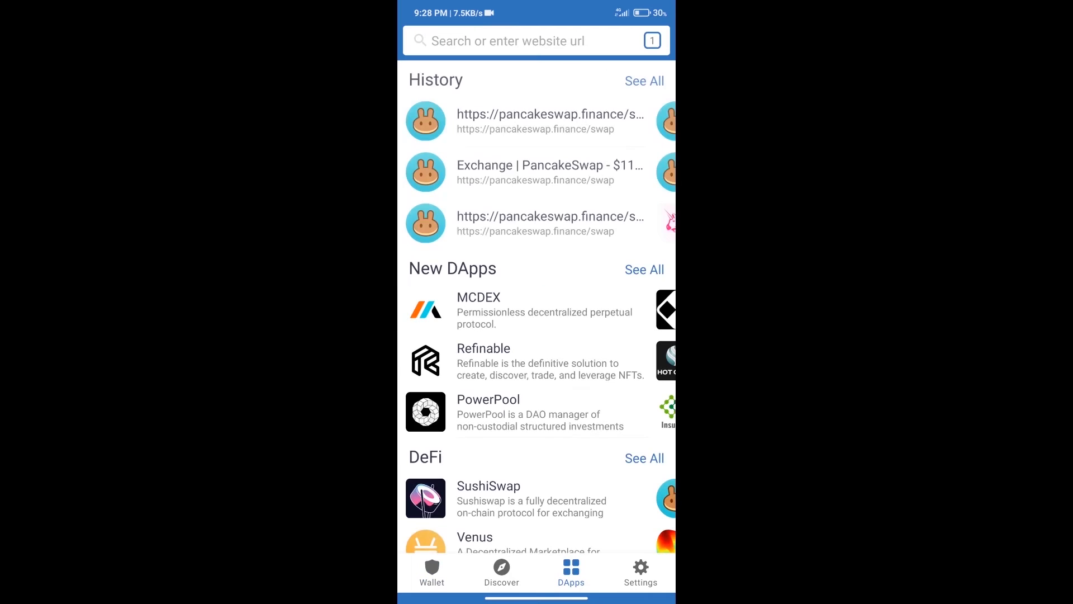
pyautogui.scroll(-3)
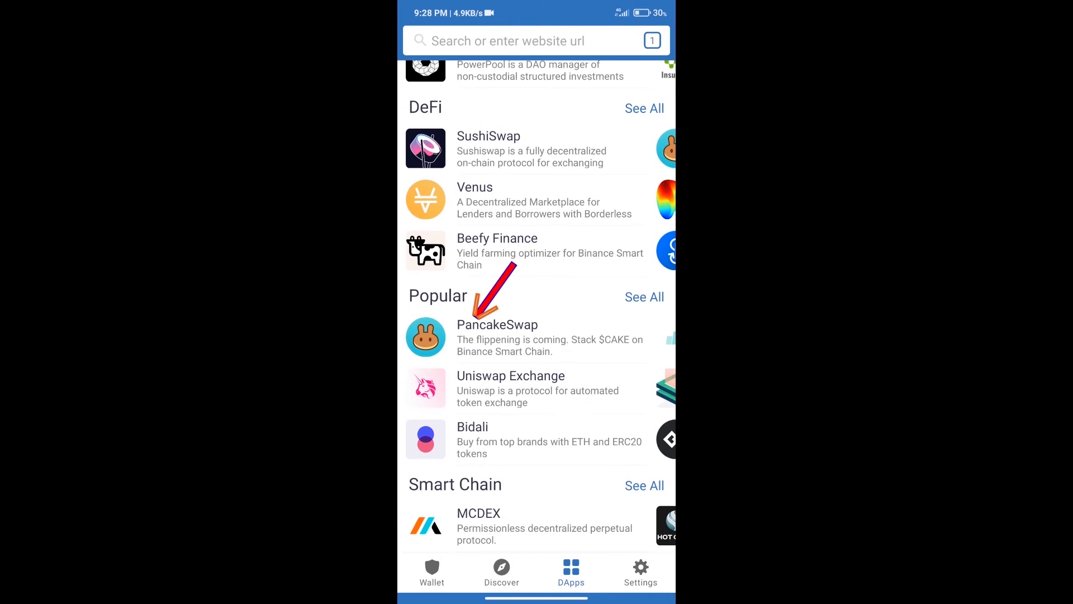
pyautogui.click(496, 324)
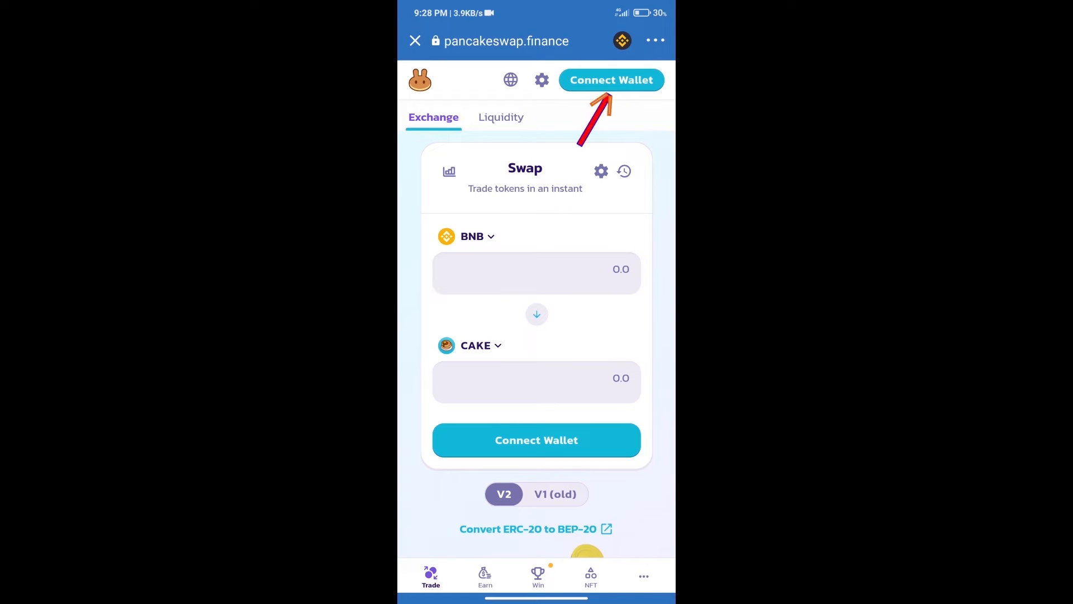
# - Connect Trust Wallet to PancakeSwap and bring up the Select a Token list for the receive token
pyautogui.click(612, 80)
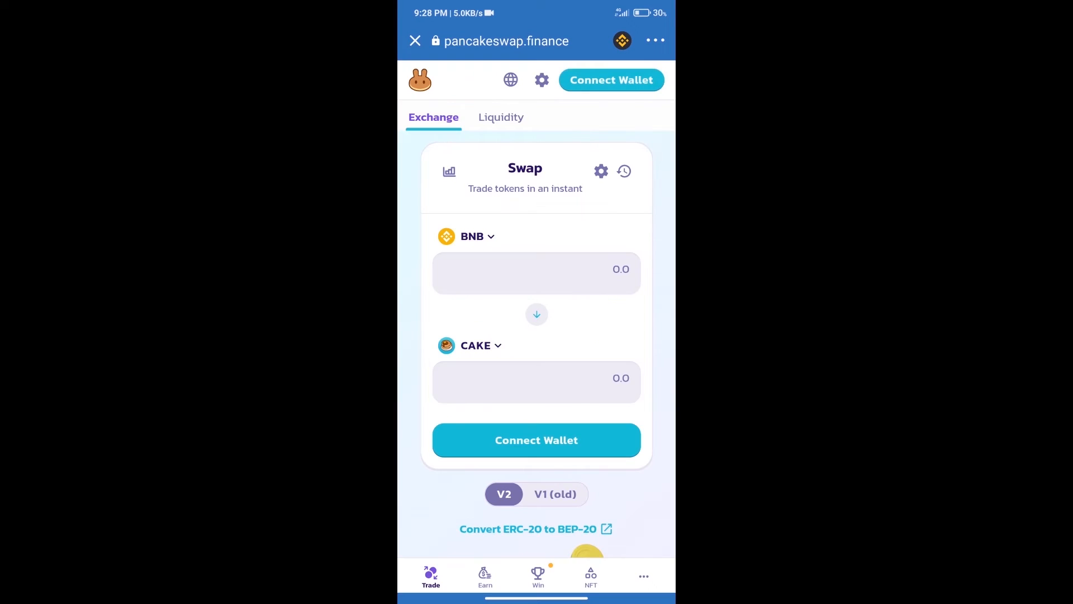
pyautogui.click(611, 80)
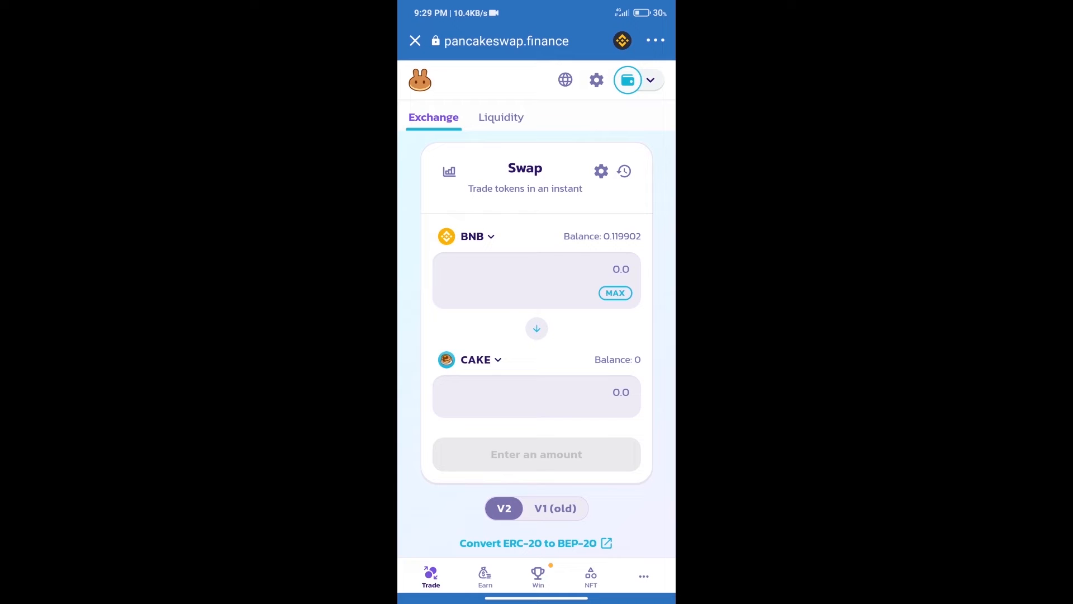
pyautogui.click(472, 235)
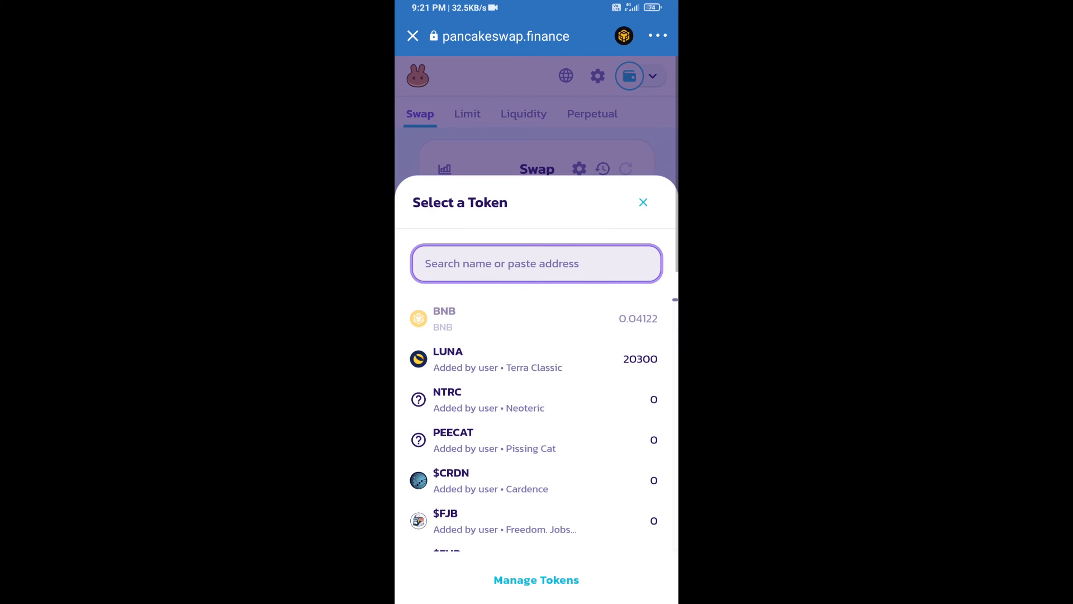
# - Import METAF1 (F1T) by contract address 0810F96c2C7aa61405c29D812173447D48245, accepting the warning
pyautogui.write('0810F96c2C7aa61405c29D812173447D48245')
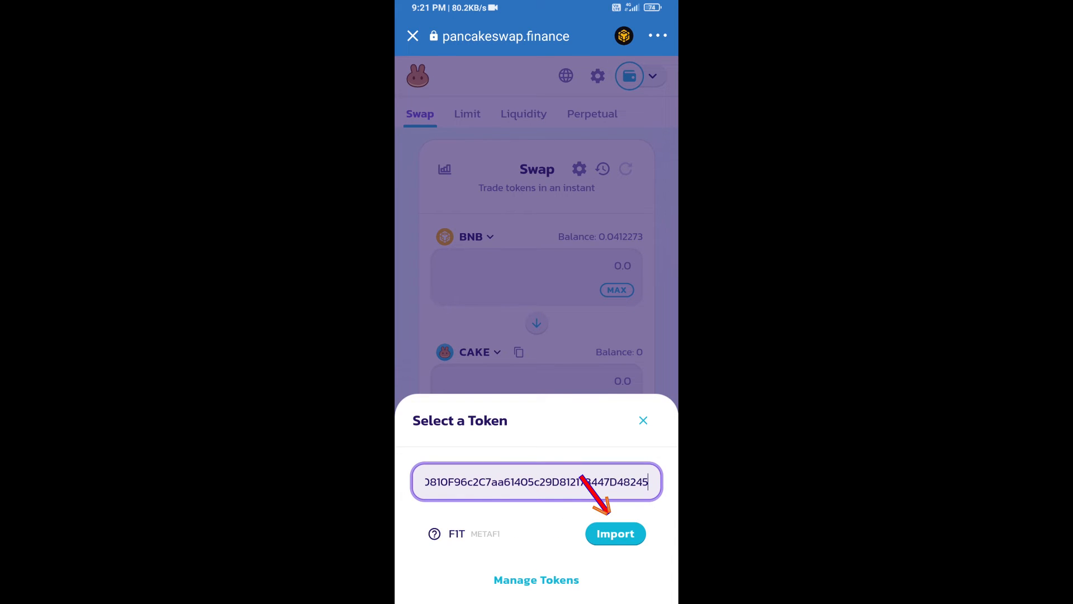
pyautogui.click(615, 533)
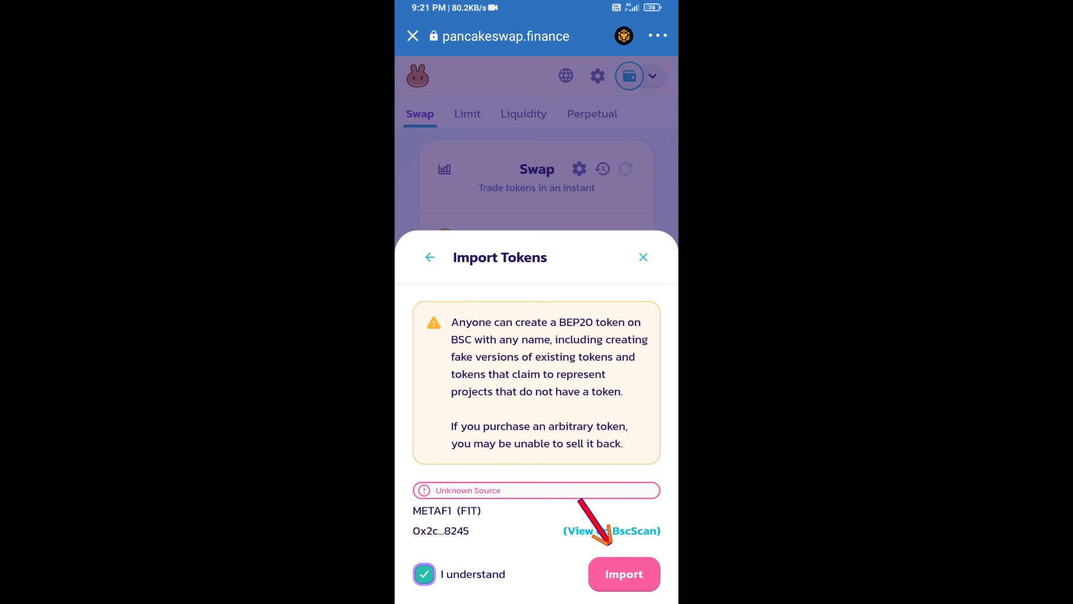
pyautogui.click(624, 573)
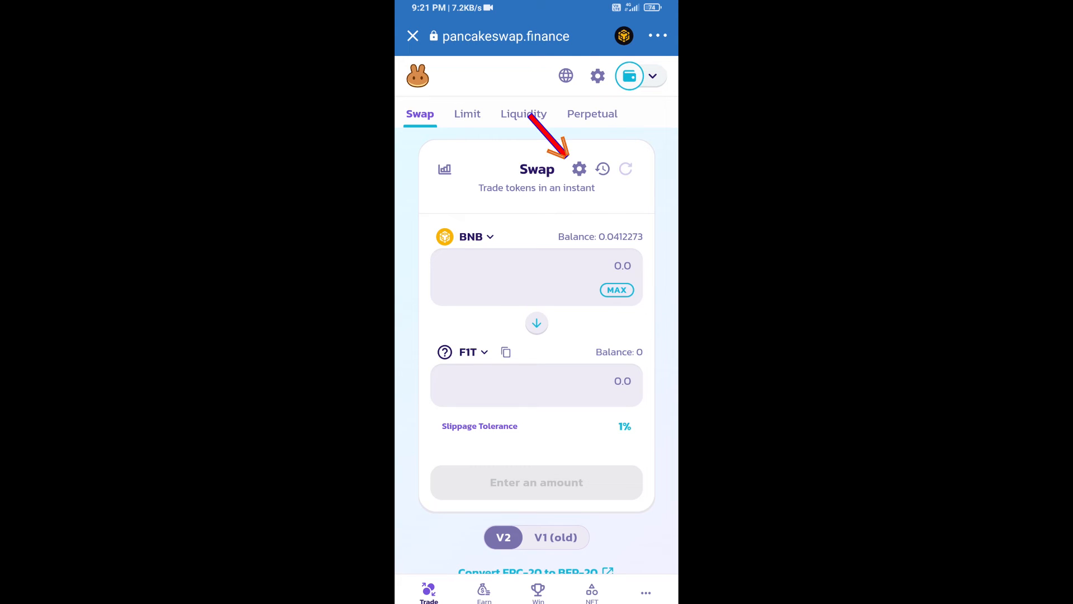
# - Set a custom slippage tolerance of 5% in the swap settings
pyautogui.click(579, 168)
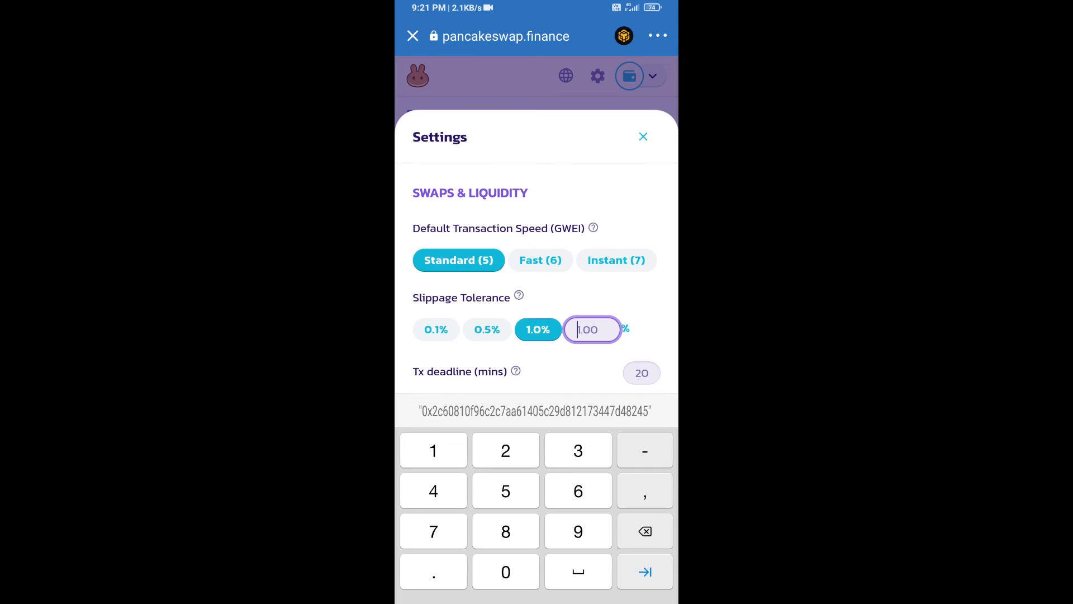
pyautogui.write('5')
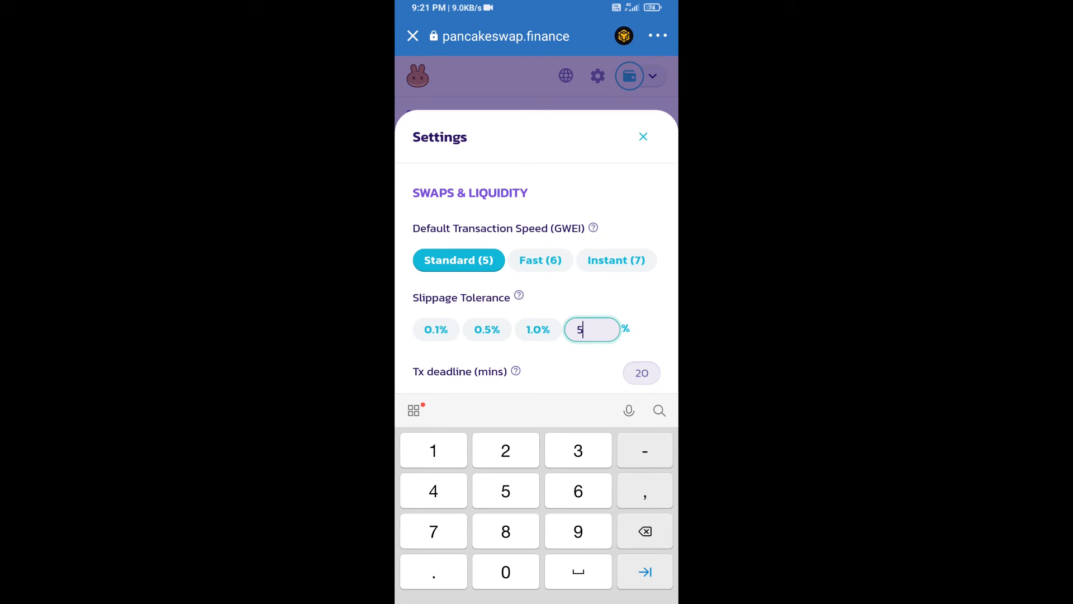
pyautogui.click(643, 136)
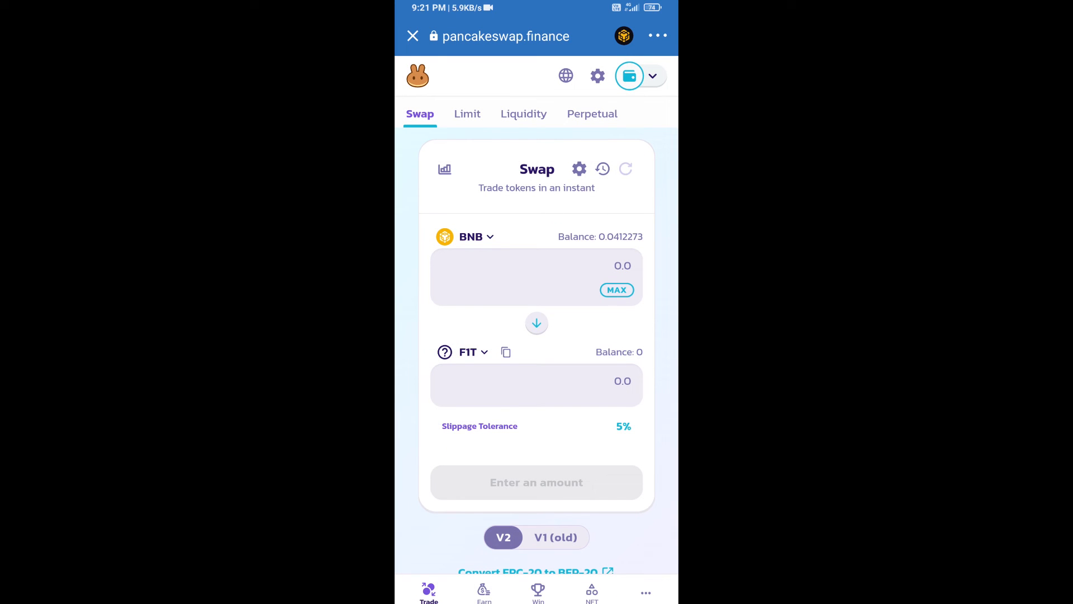
# - Swap BNB for 0.05 F1T and confirm, sending the transaction to the wallet
pyautogui.click(535, 267)
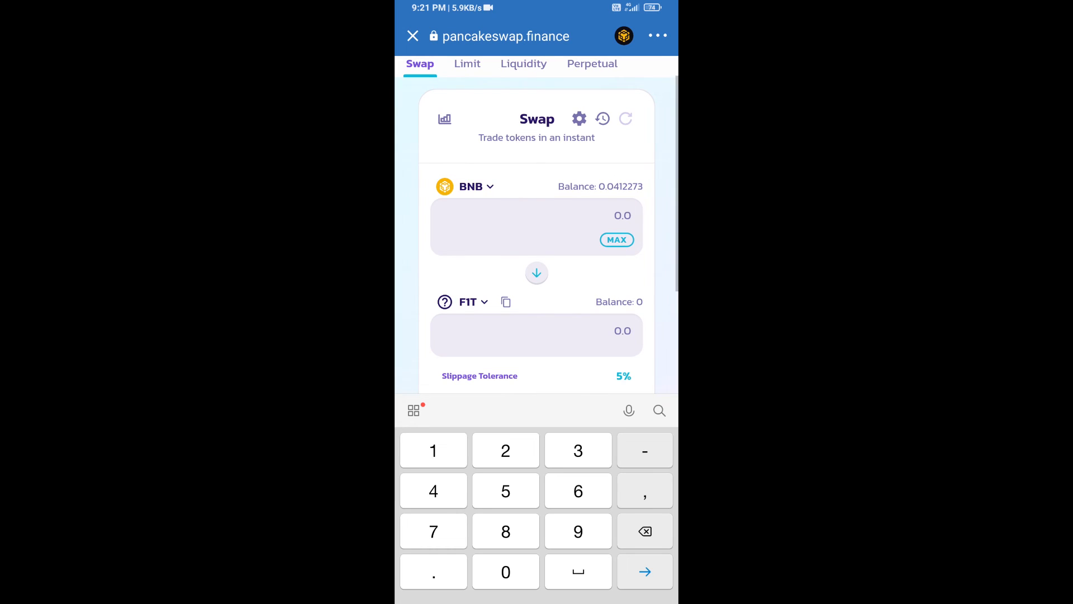
pyautogui.write('0.05')
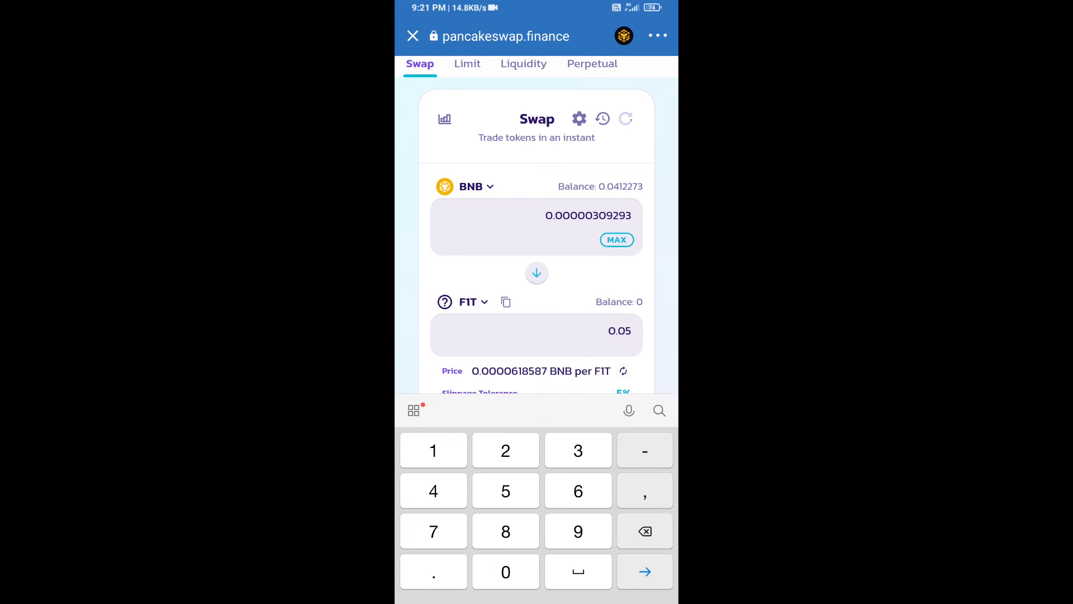
pyautogui.scroll(-3)
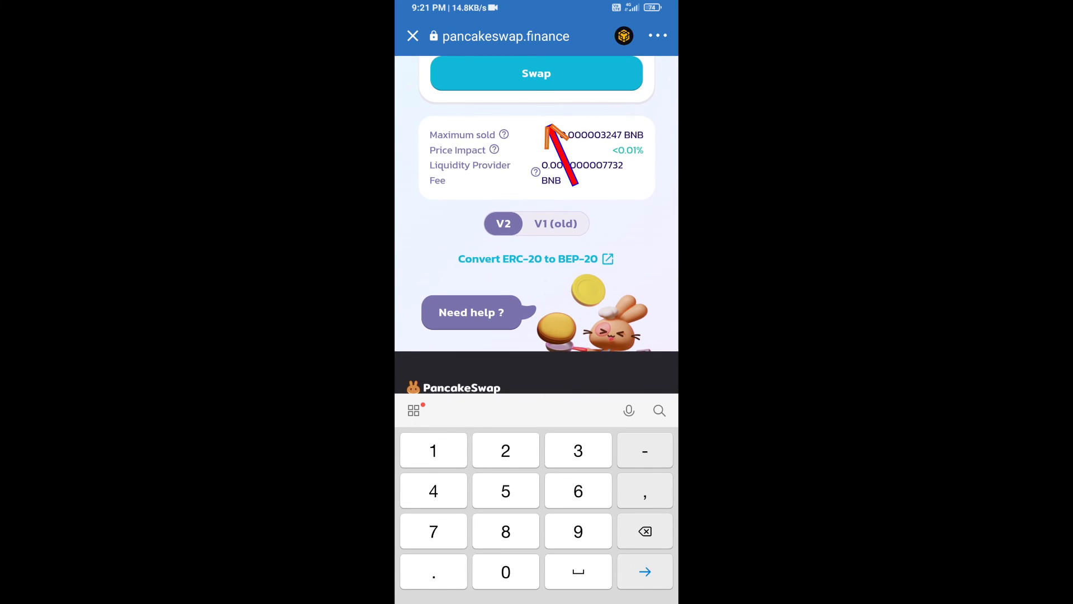
pyautogui.click(536, 74)
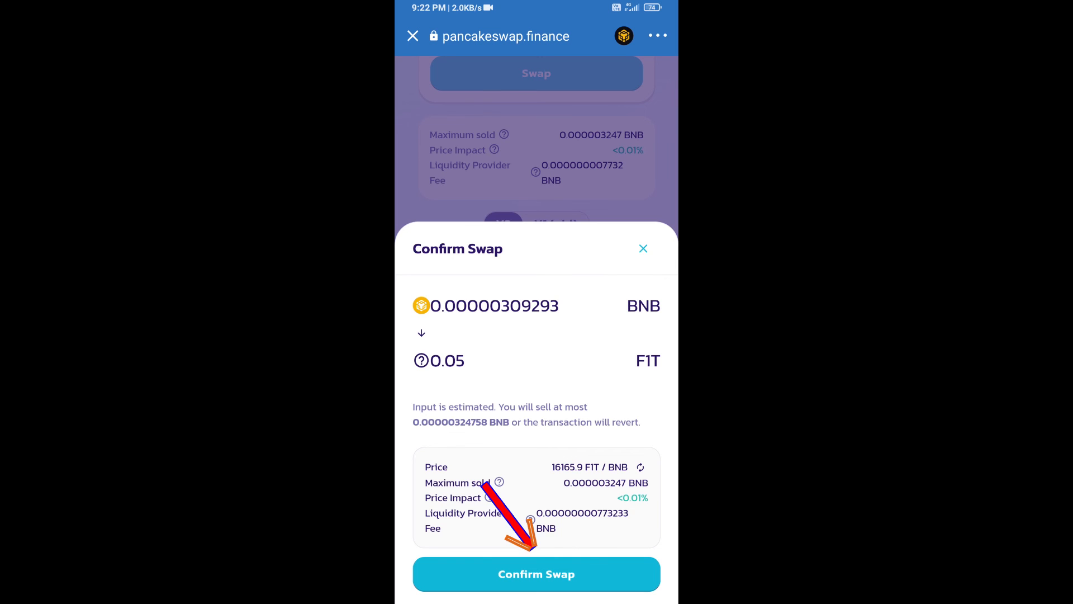
pyautogui.click(536, 575)
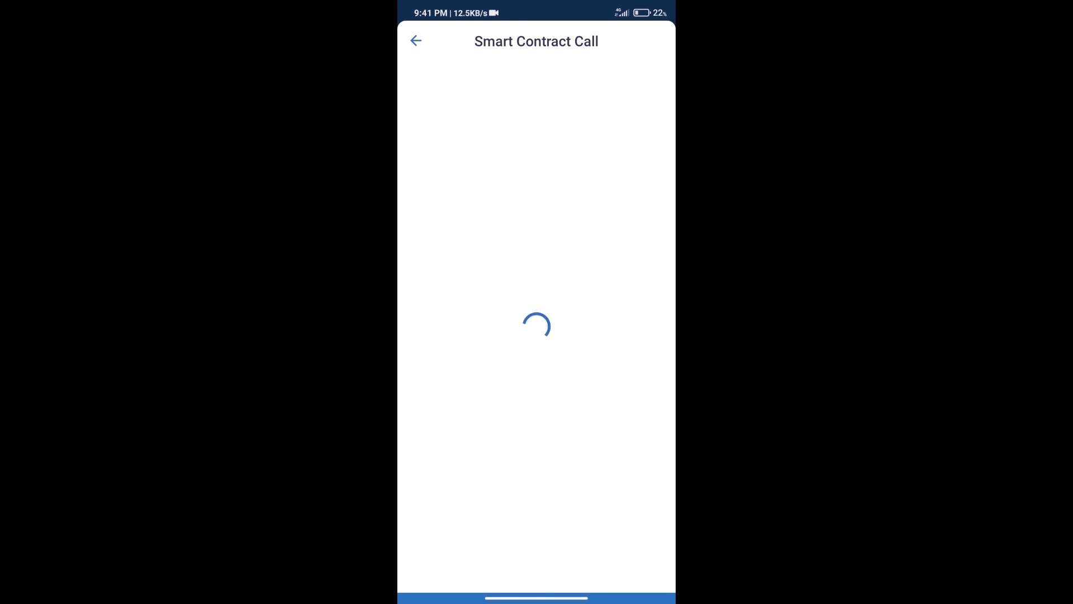